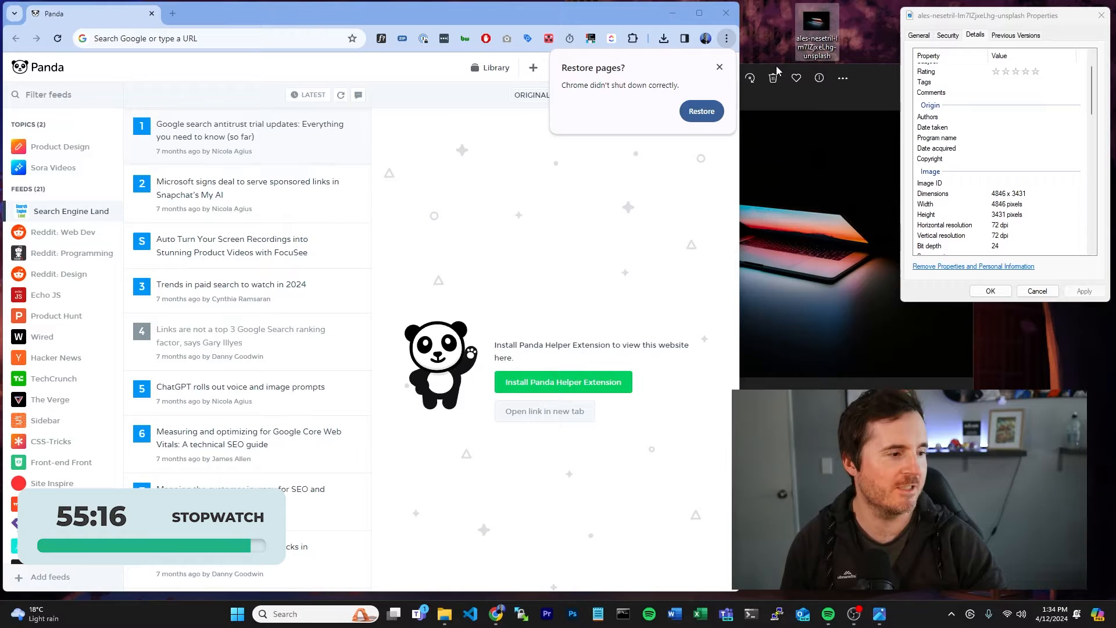
Step: Go to iloveimg.com in Chrome
click(218, 38)
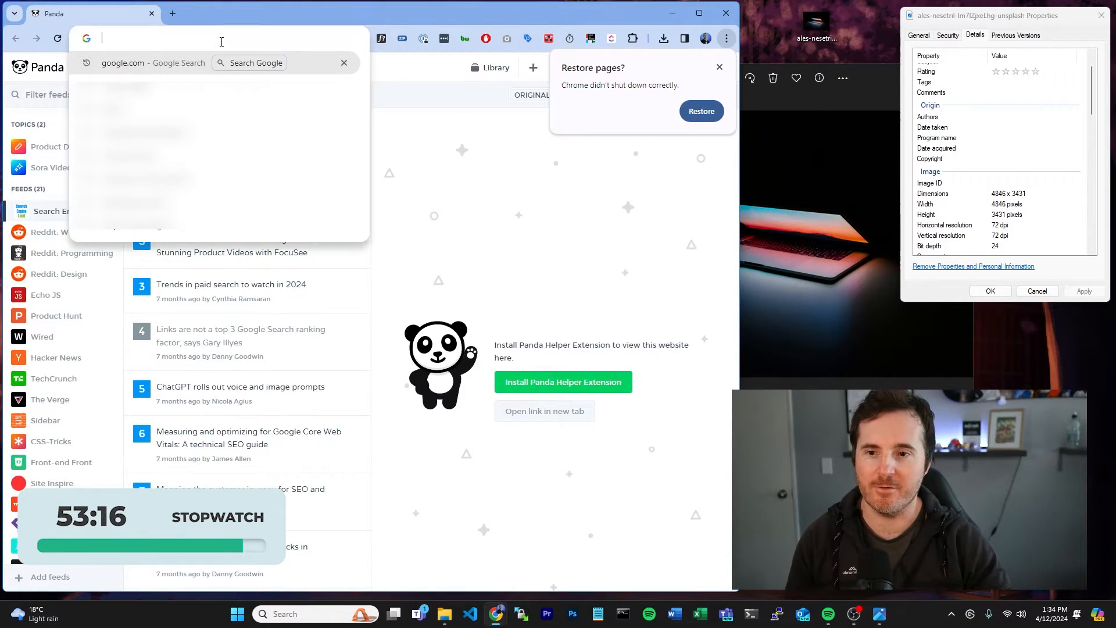
text(il)
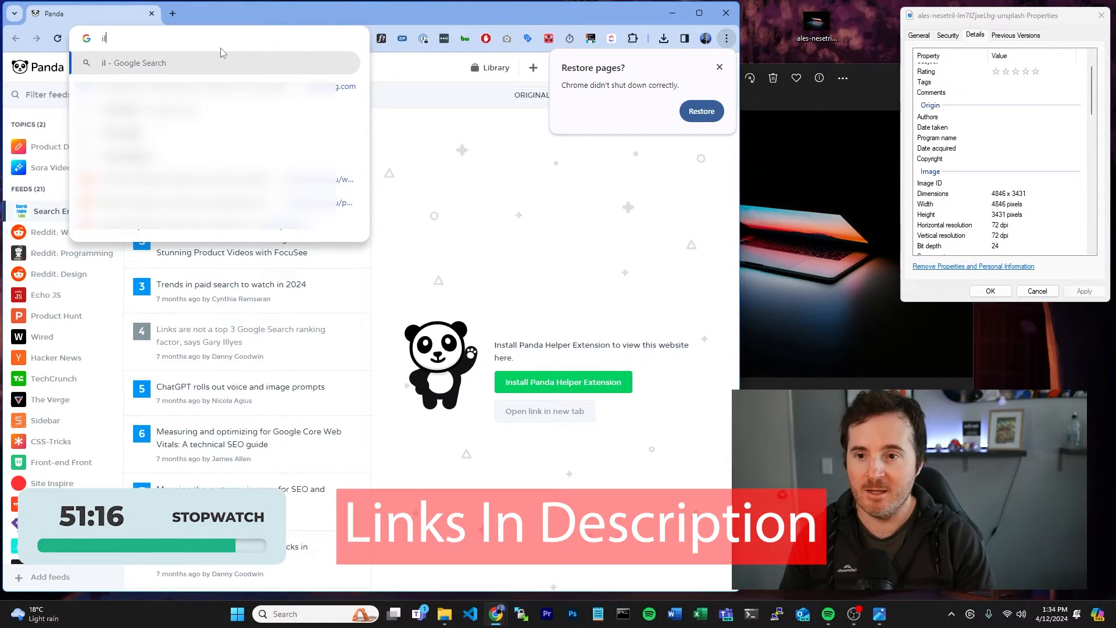
text(loveimg.com)
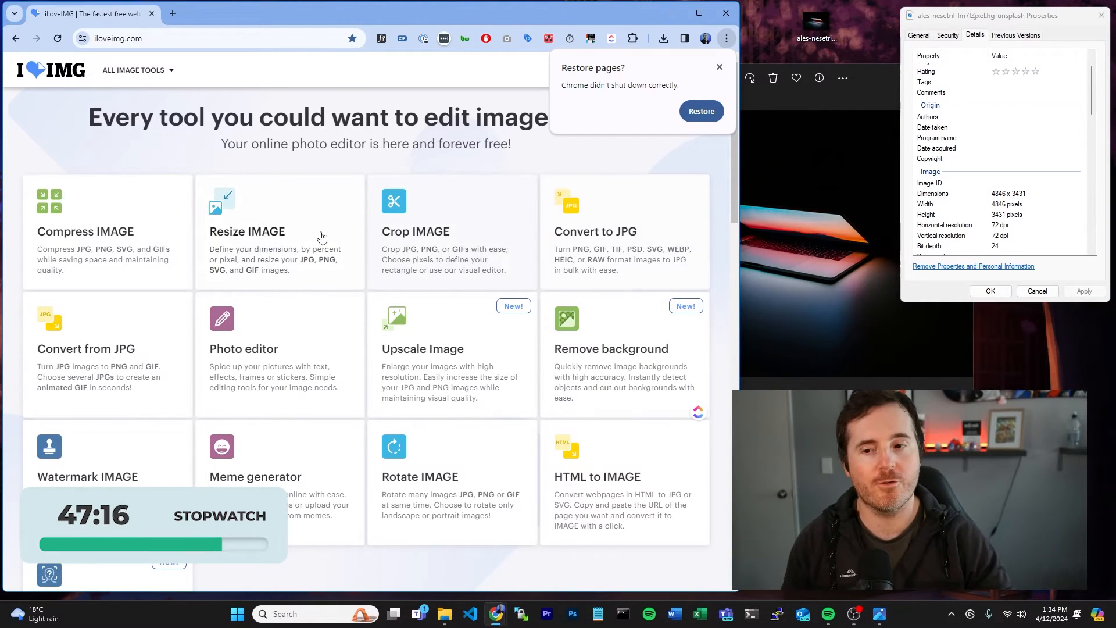
Step: Resize the laptop photo to 2000 px wide, keeping the aspect ratio
click(247, 231)
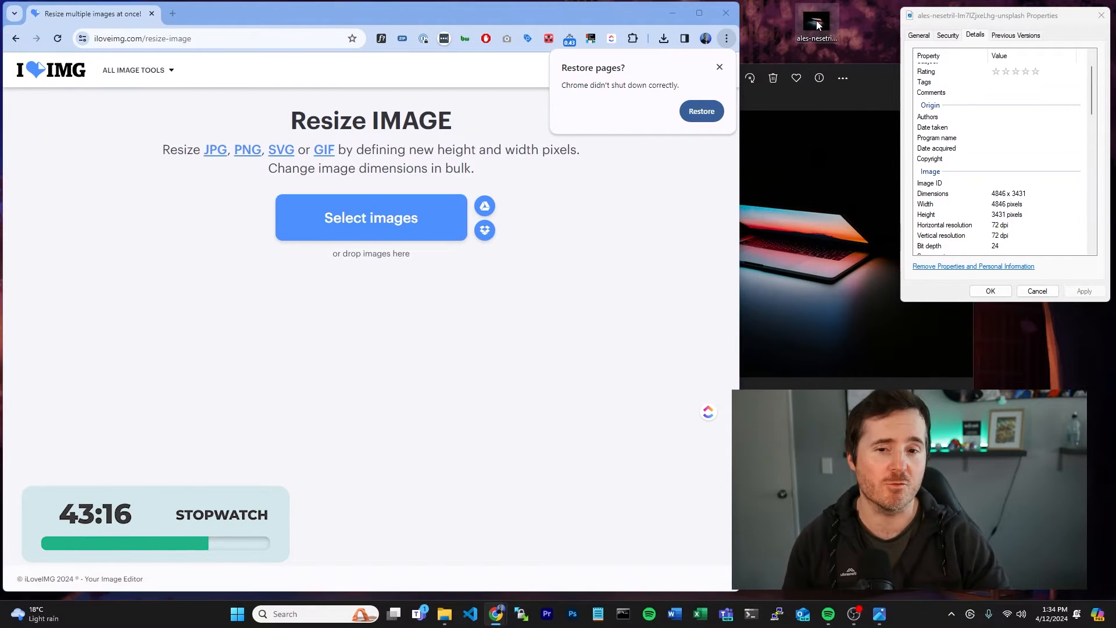
click(371, 218)
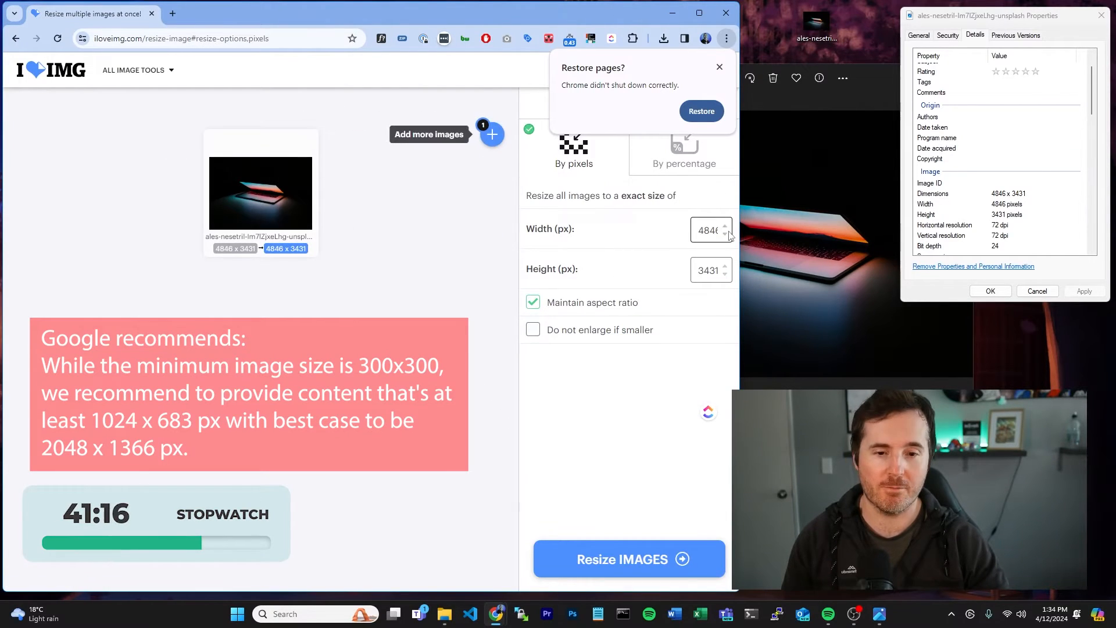
text(20)
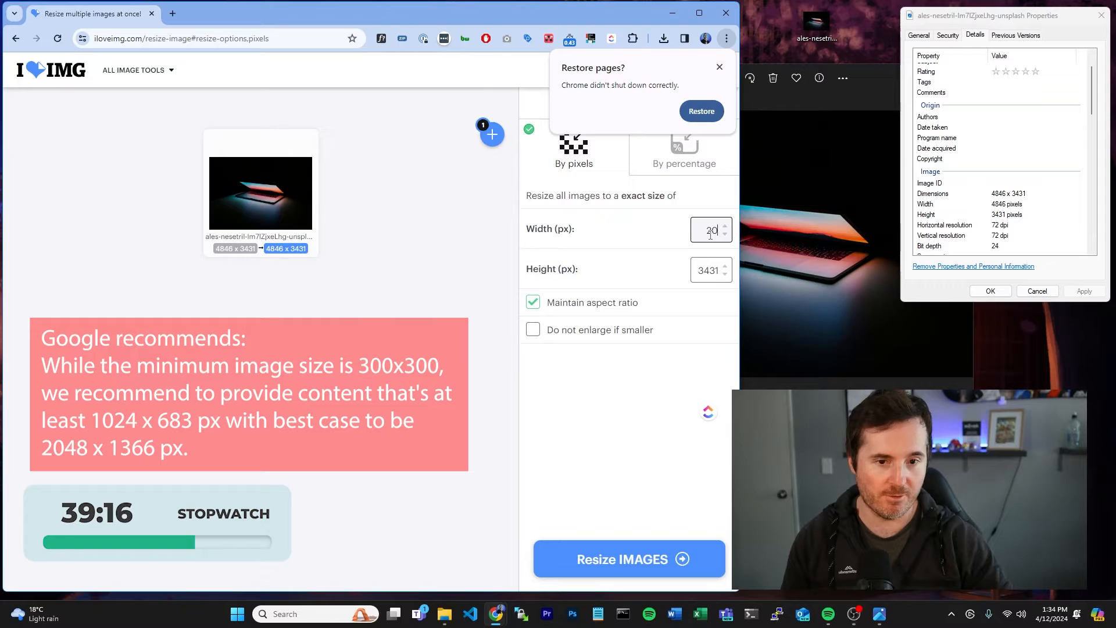
text(000)
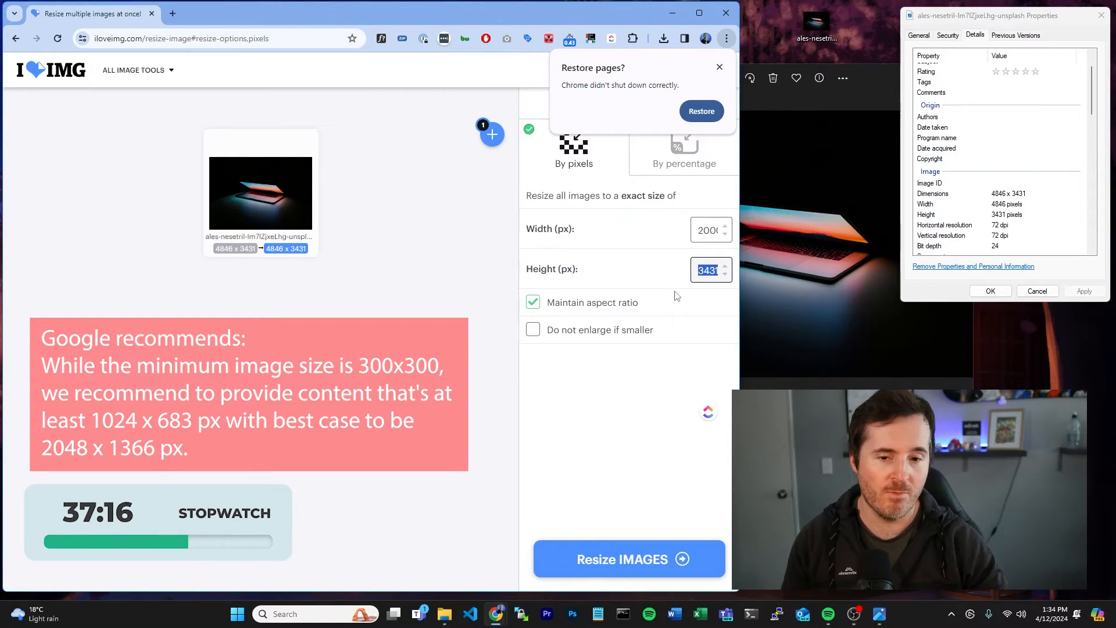
text(2000)
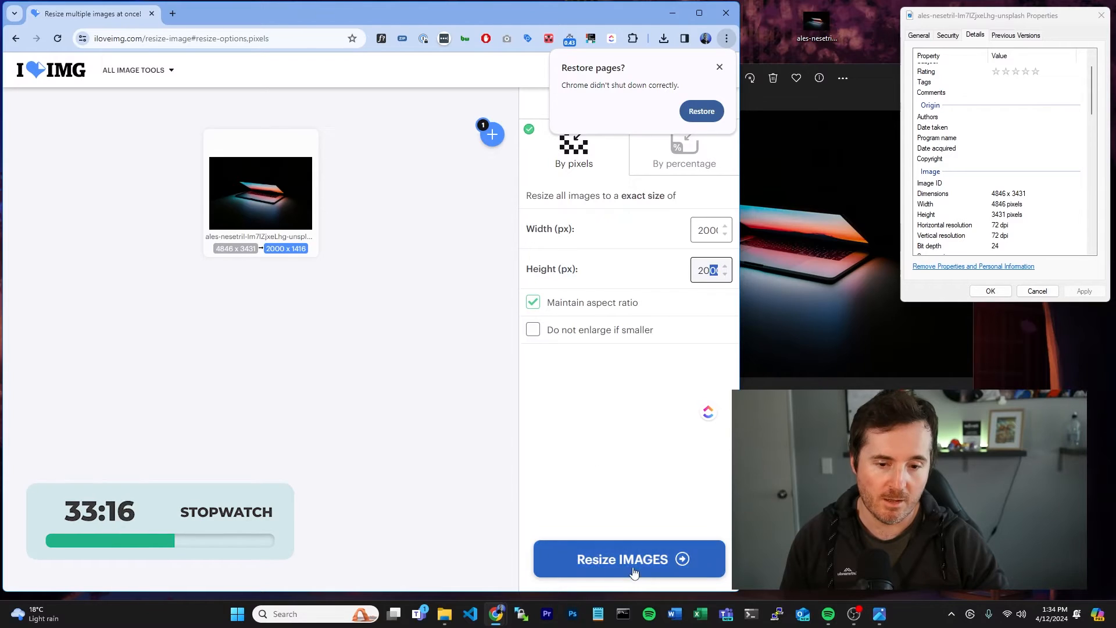
click(628, 559)
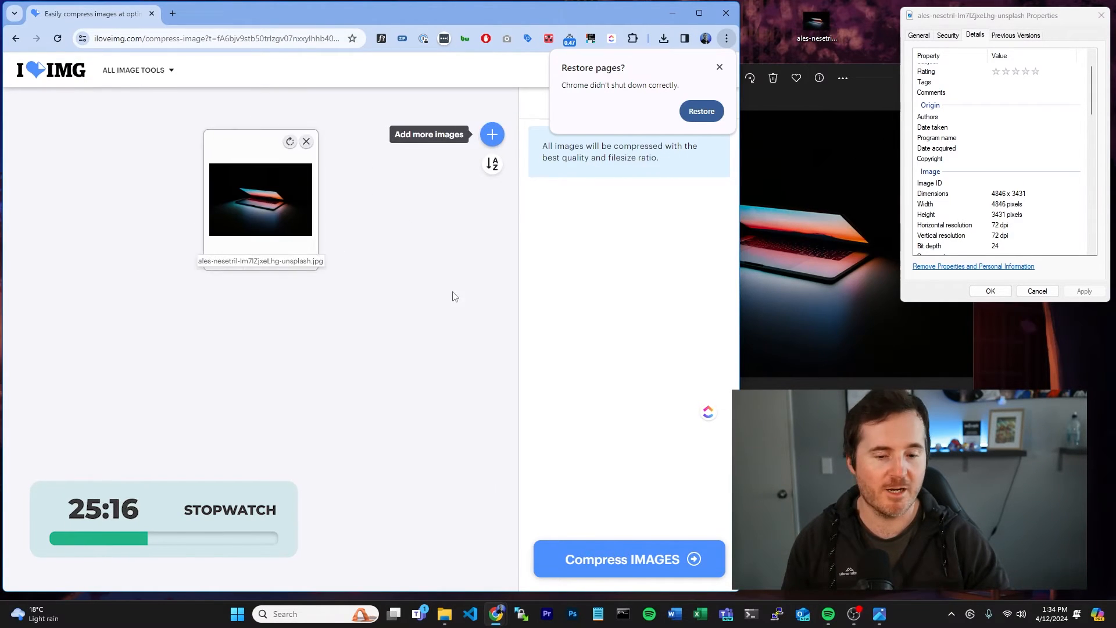
Step: Compress the resized photo, reducing it from 140.64 KB to 48.24 KB
click(629, 559)
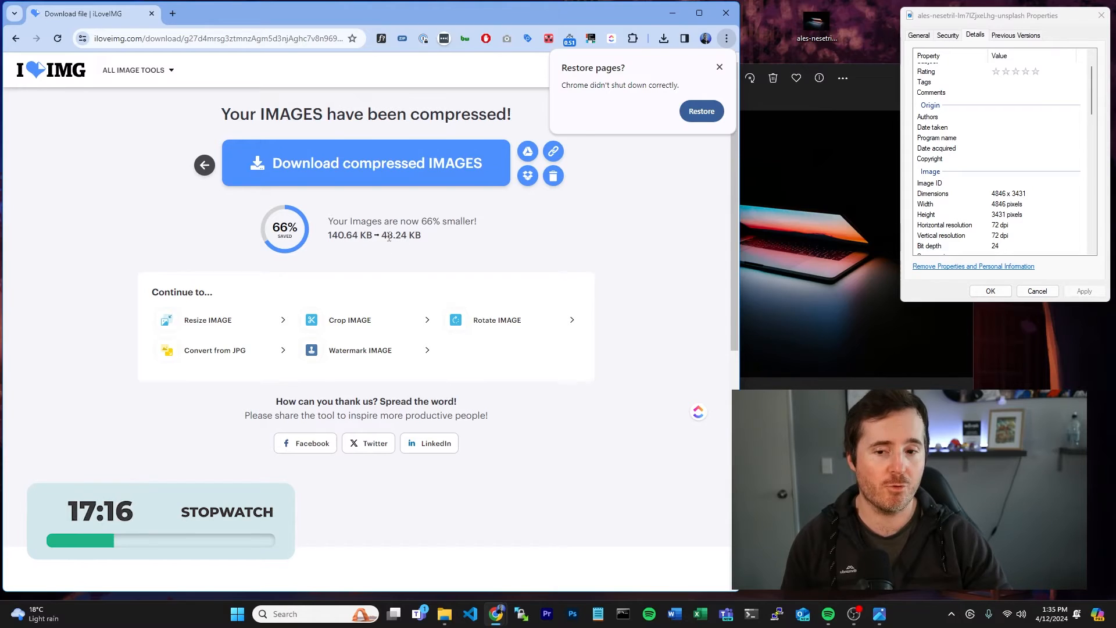
click(919, 35)
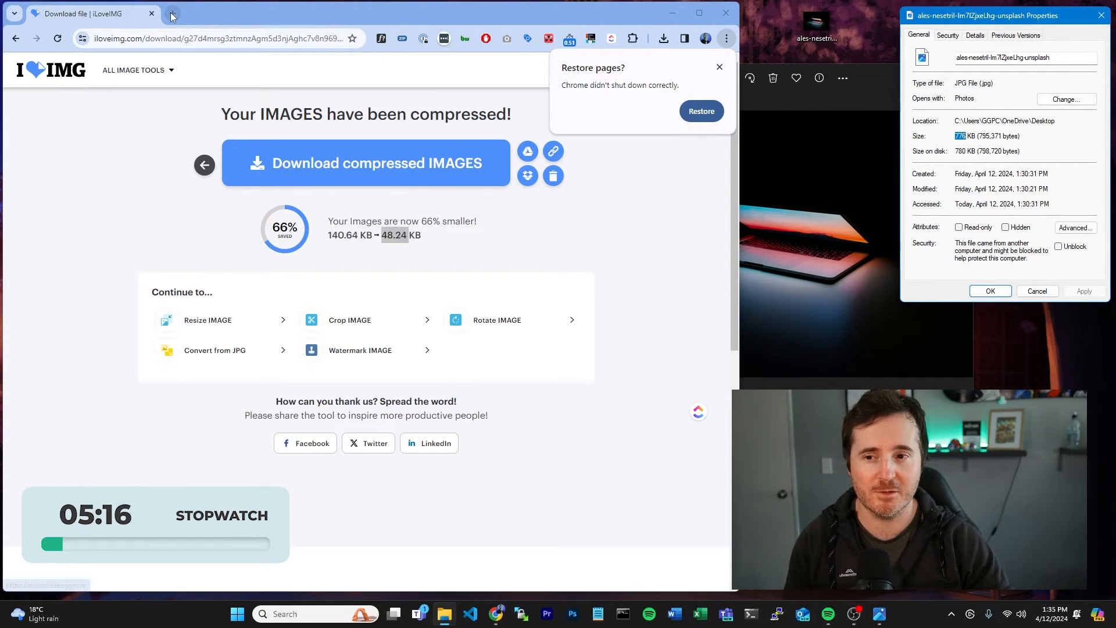
Step: Search 'webp converter' in a new tab and open CloudConvert's WEBP converter
click(171, 16)
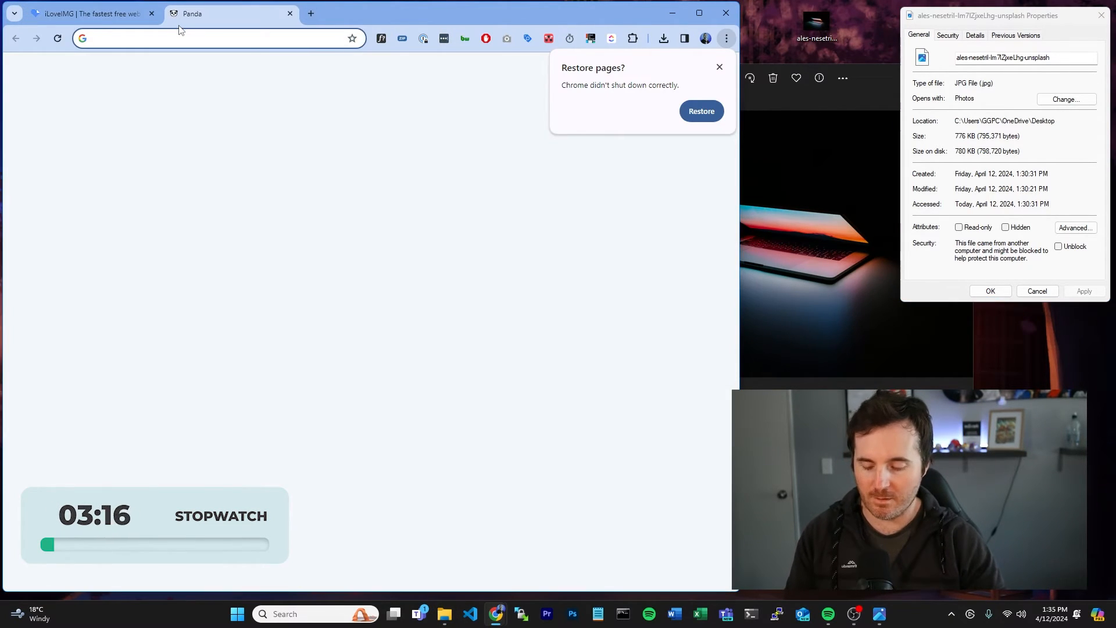
text(webp+converter&oq=webp+conv...)
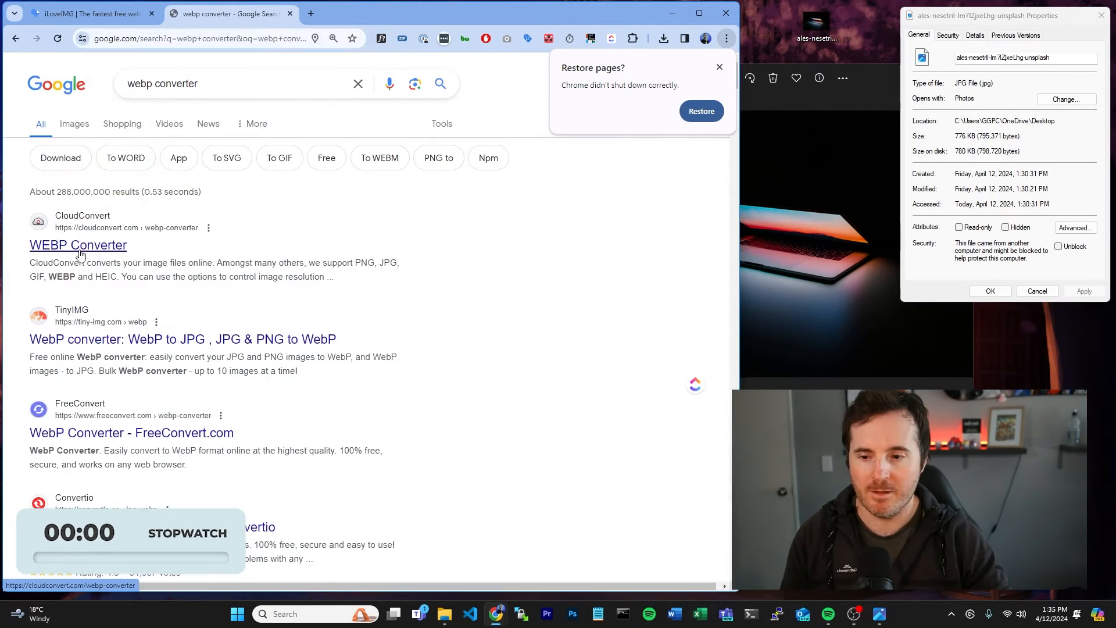
click(78, 245)
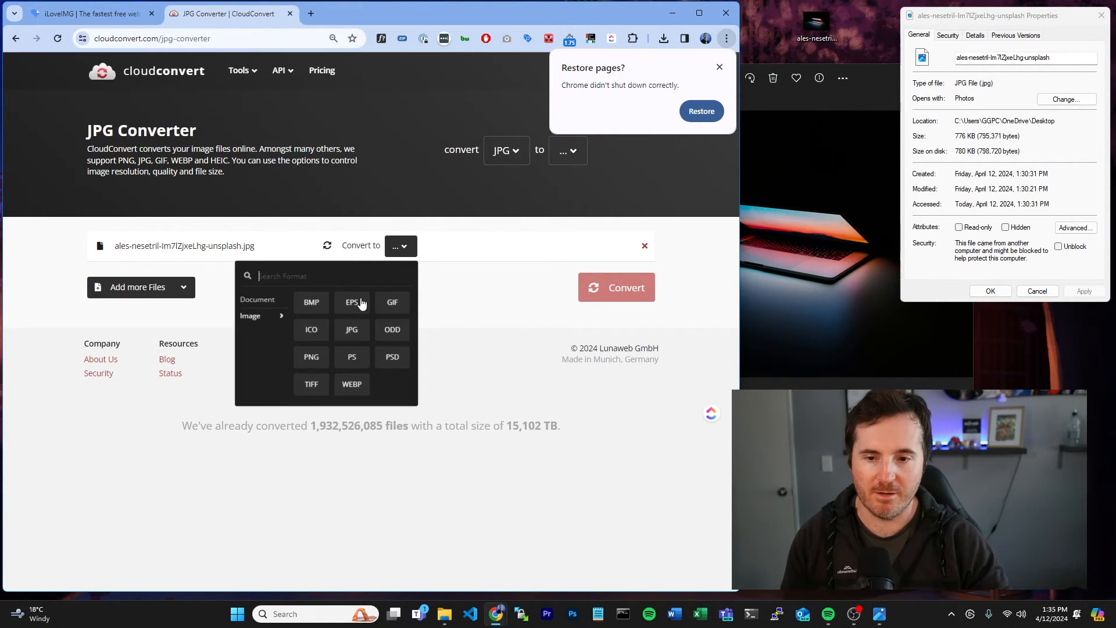
Step: Choose WEBP as the output format and convert the laptop photo
click(351, 384)
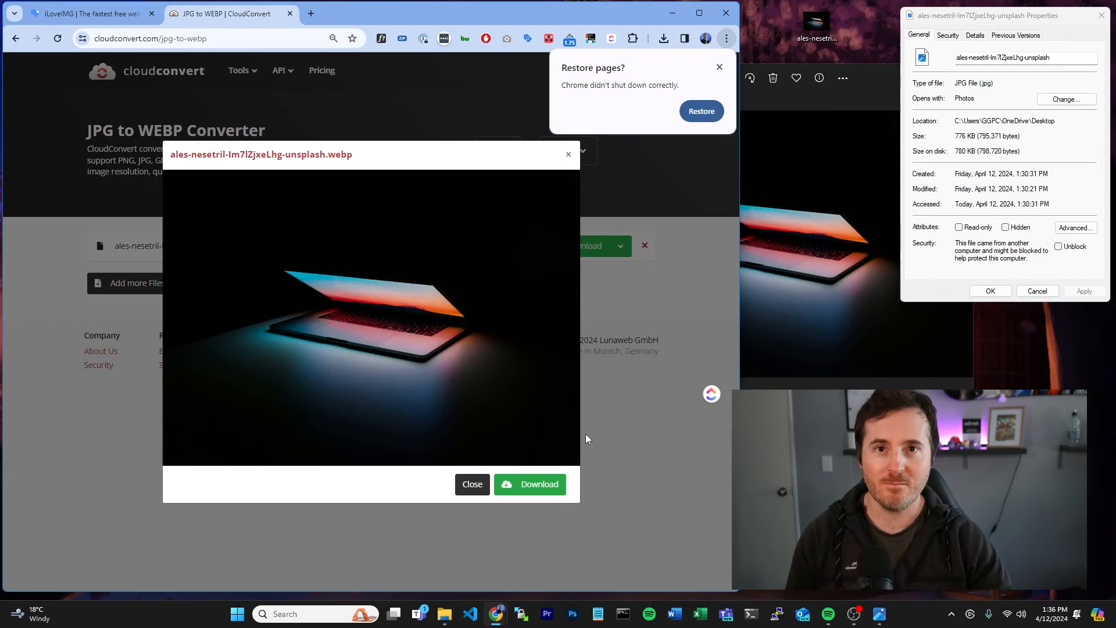